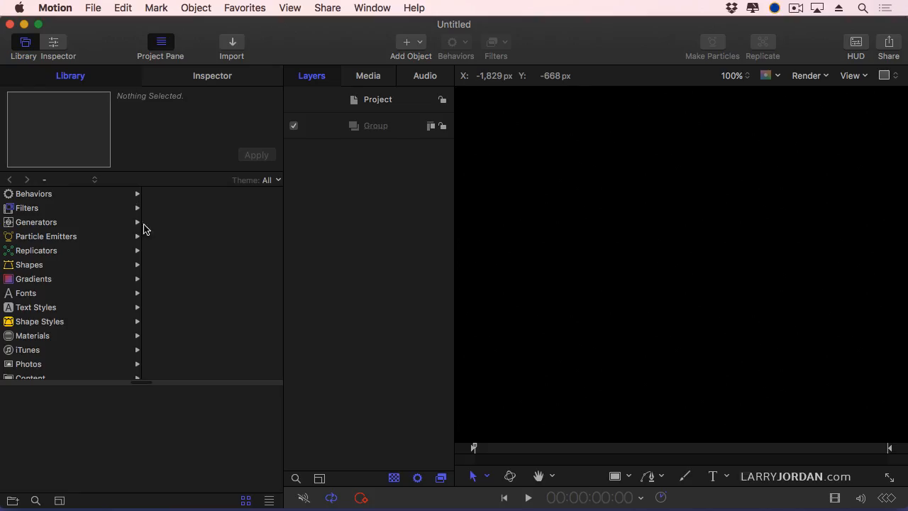
Add a 5-sided Star from Library > Shapes, scale it to about half size and centre it on the canvas
left_click(28, 266)
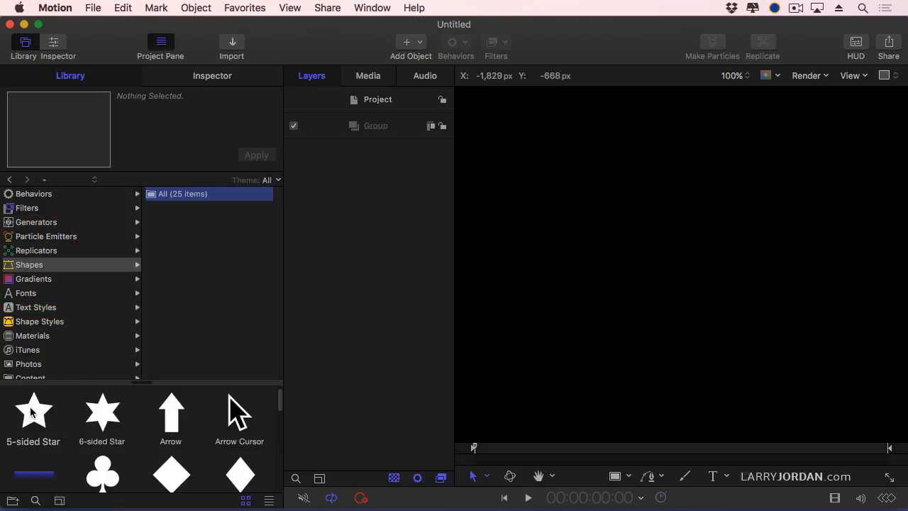
double_click(34, 410)
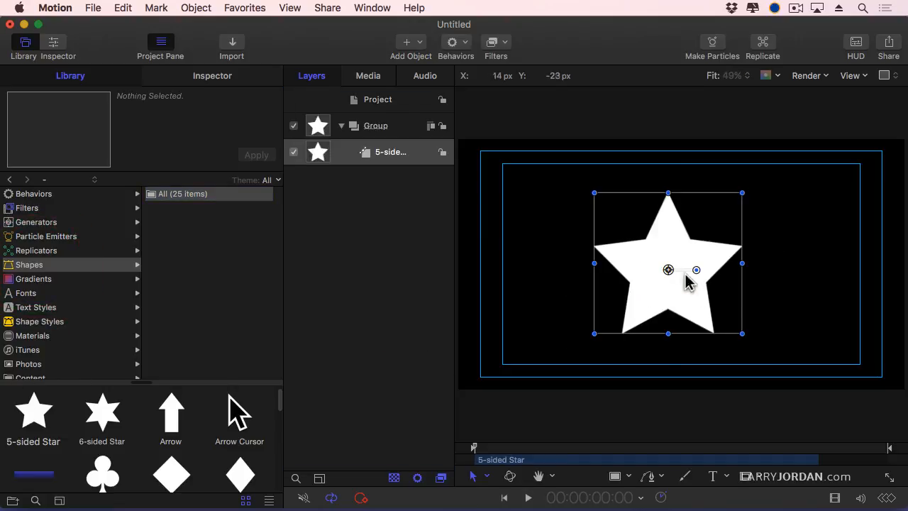
left_click_drag(742, 333, 702, 298)
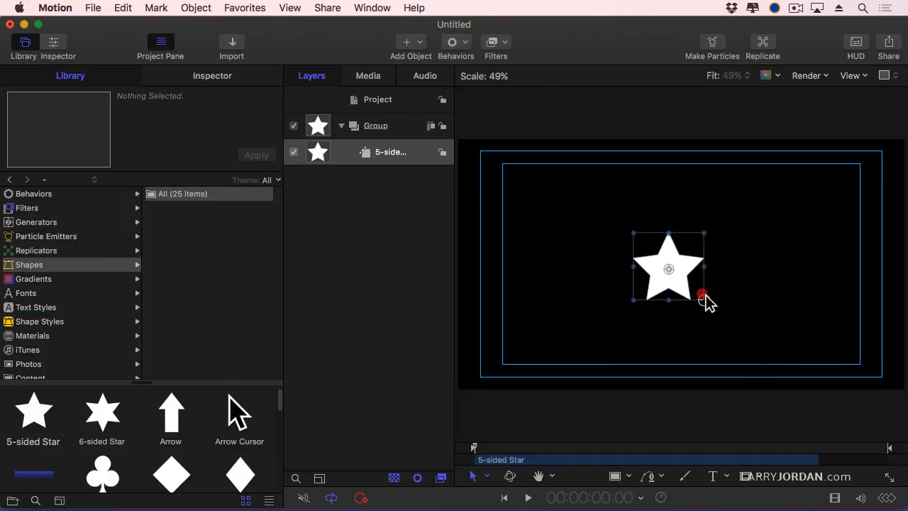
left_click_drag(702, 296, 693, 286)
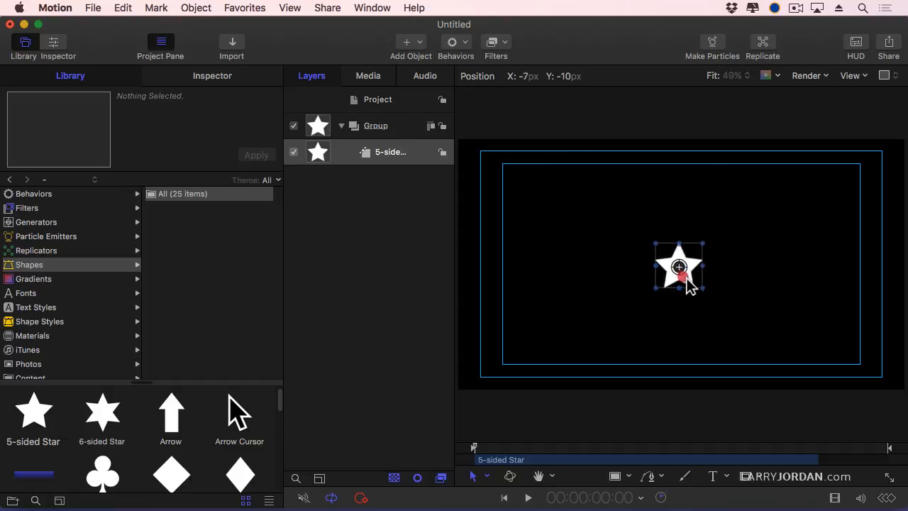
left_click_drag(678, 266, 684, 267)
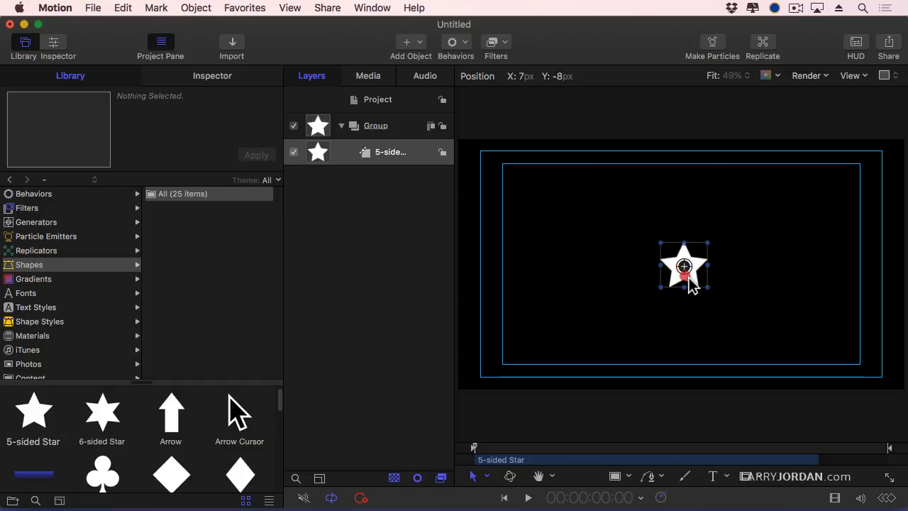
left_click(528, 496)
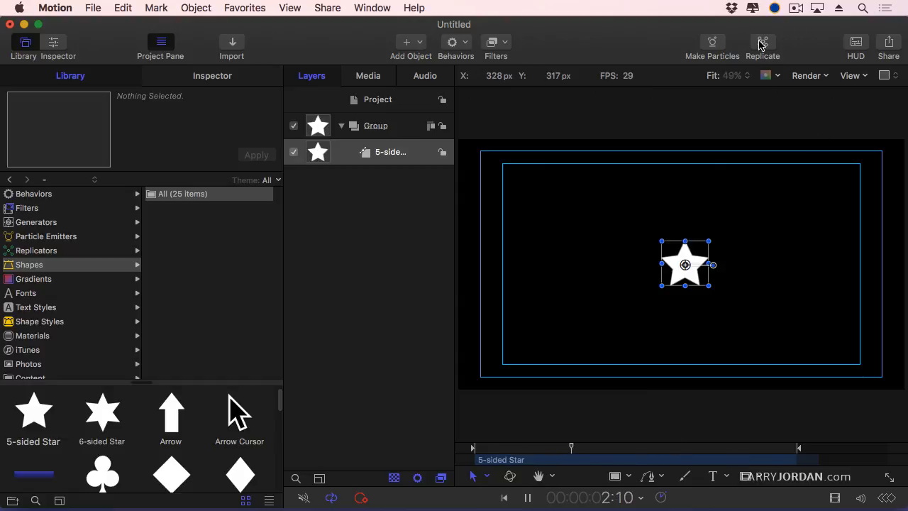
Replicate the star with Arrangement set to Outline and the Points slider settled at 7 copies
left_click(763, 46)
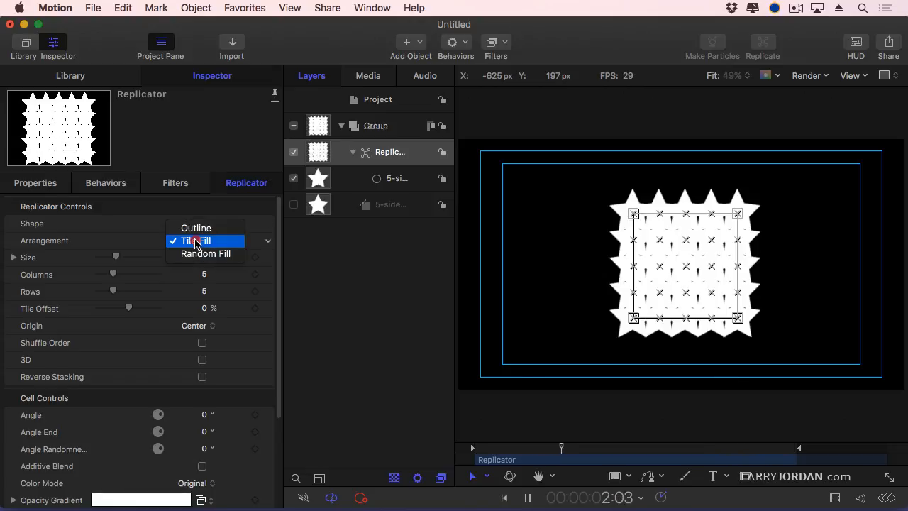
left_click(196, 227)
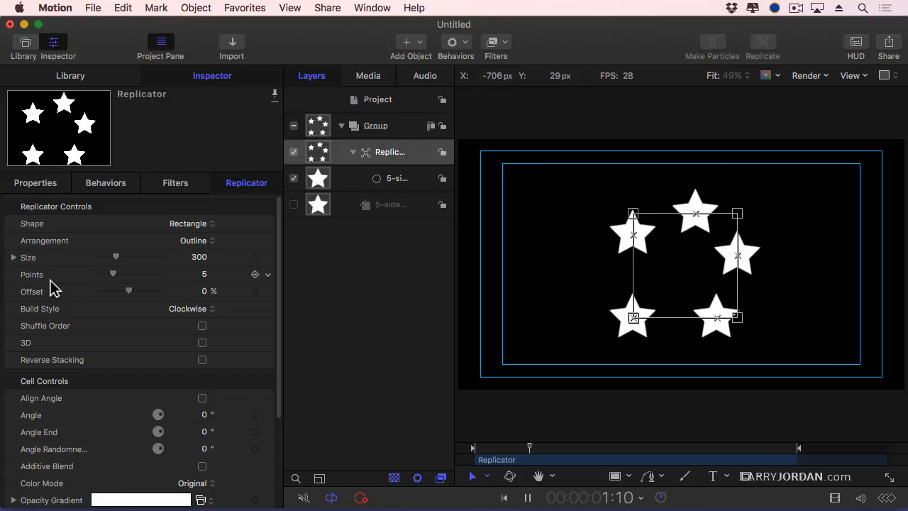
left_click_drag(112, 275, 126, 275)
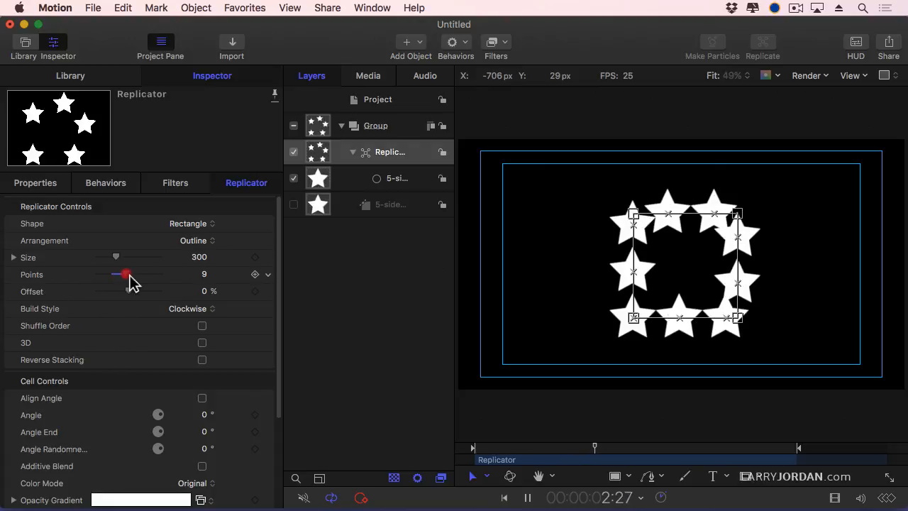
left_click_drag(125, 276, 101, 275)
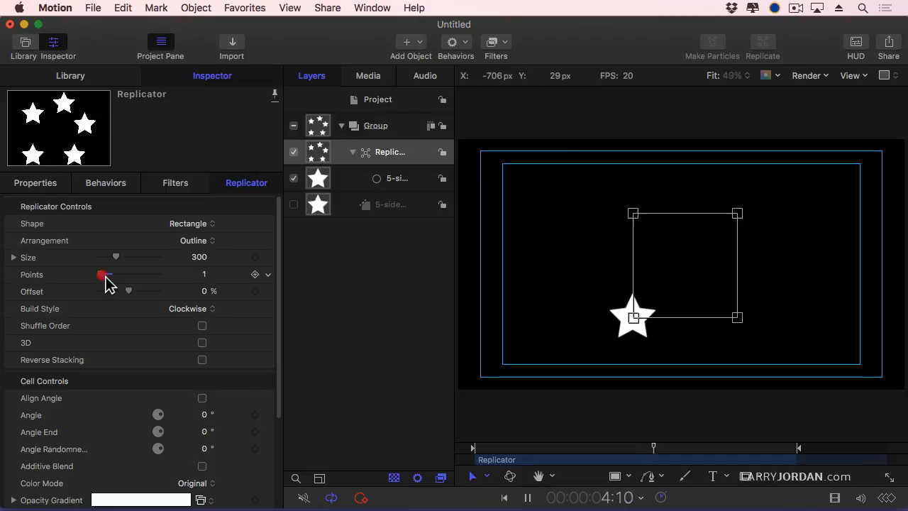
left_click_drag(102, 275, 121, 275)
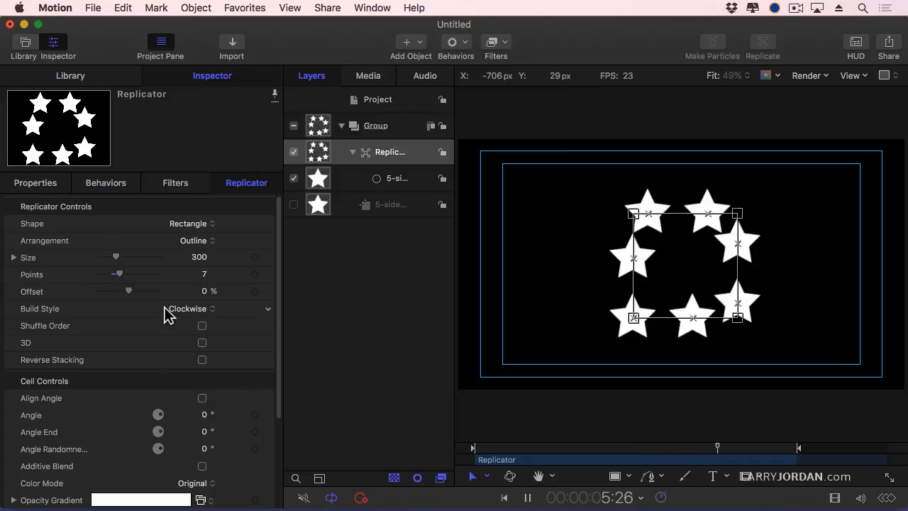
Set the replicator Shape to Circle with 13 points and enlarge the Radius so the stars don't overlap
left_click(187, 224)
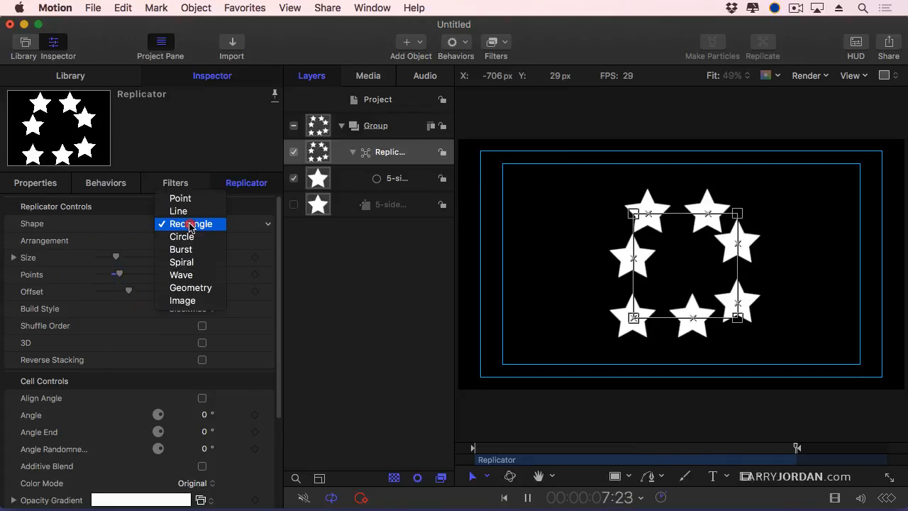
left_click(190, 235)
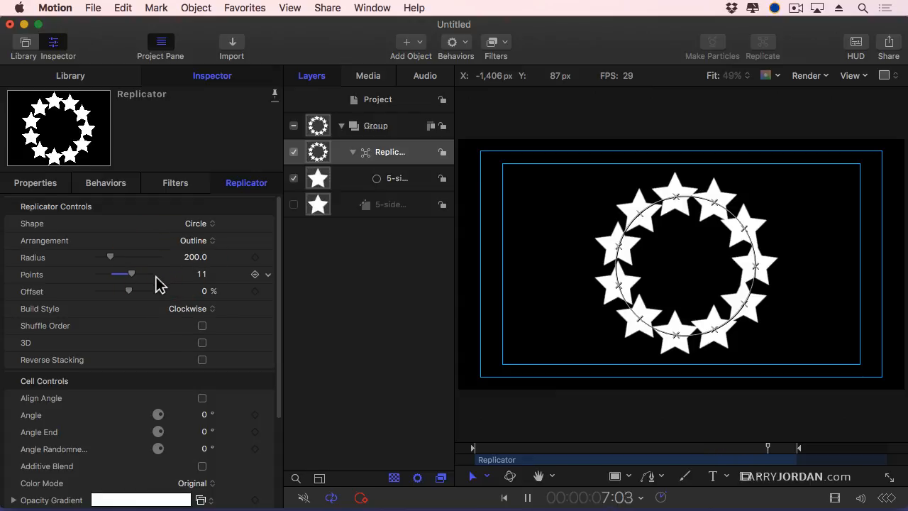
left_click_drag(110, 257, 112, 257)
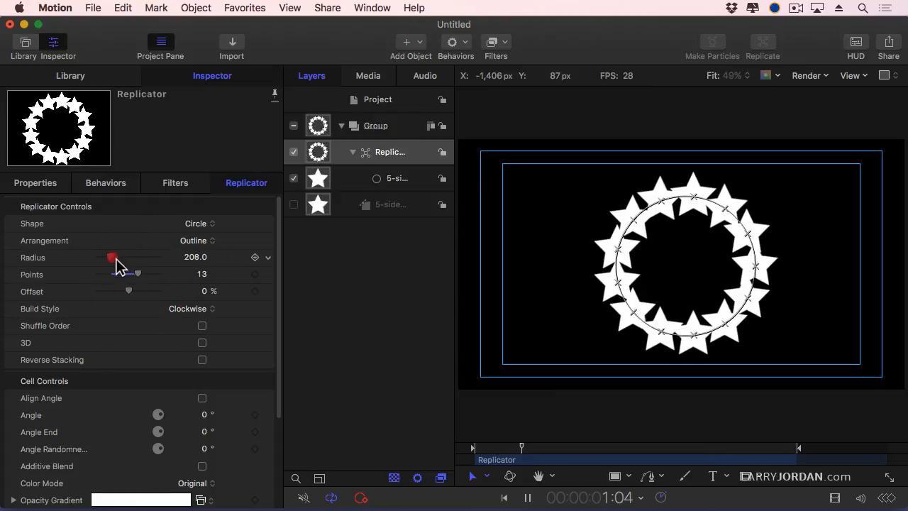
left_click_drag(111, 257, 114, 257)
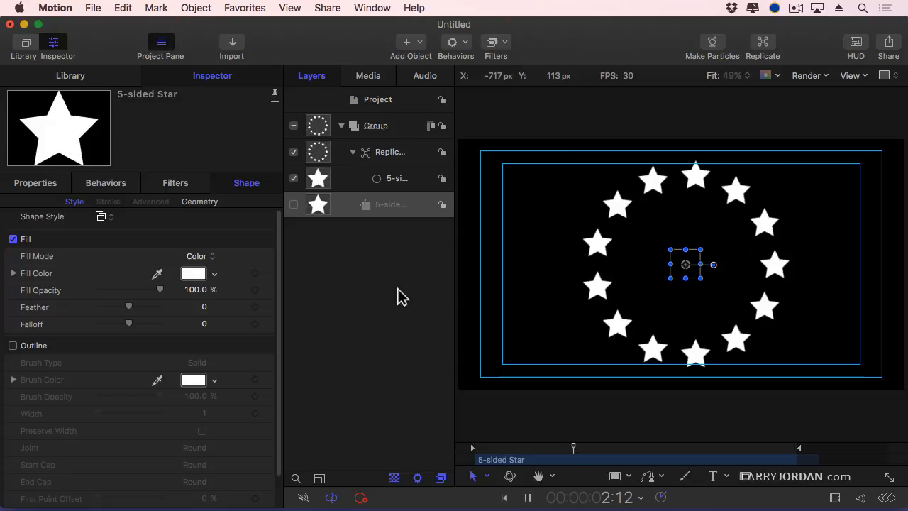
left_click_drag(573, 448, 635, 448)
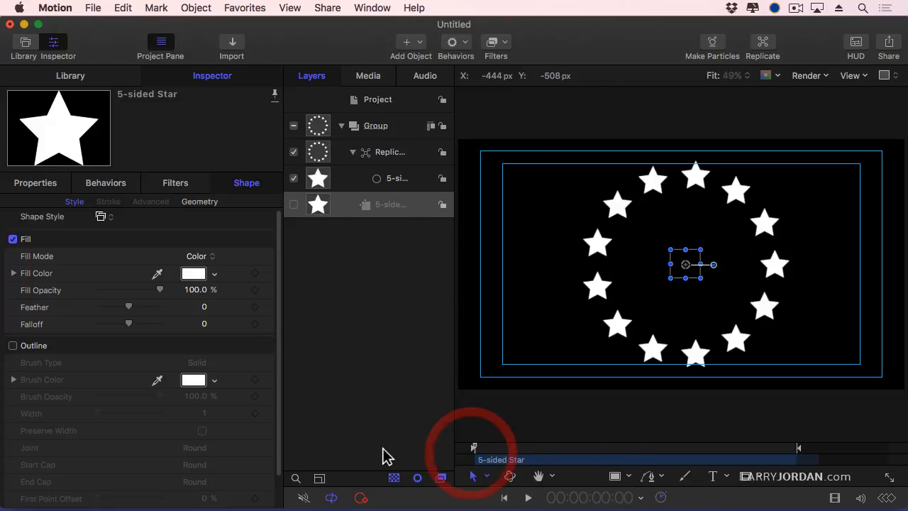
mouse_move(249, 283)
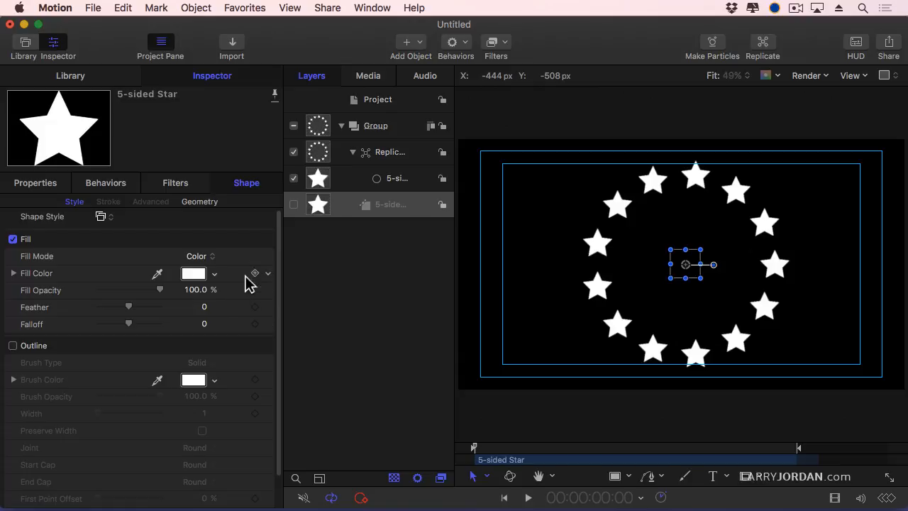
left_click(389, 152)
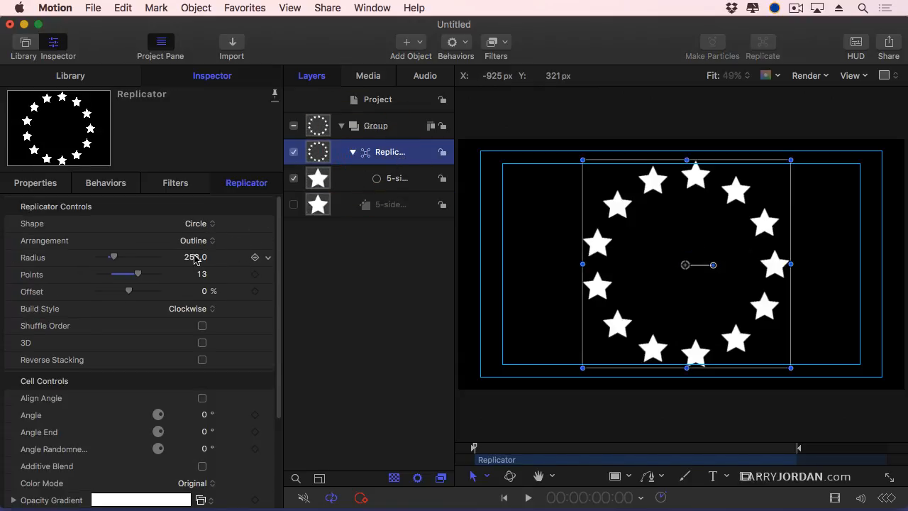
Keyframe the Offset from 0 at the start to a new value at the timeline end, then preview playback
left_click_drag(128, 291, 135, 290)
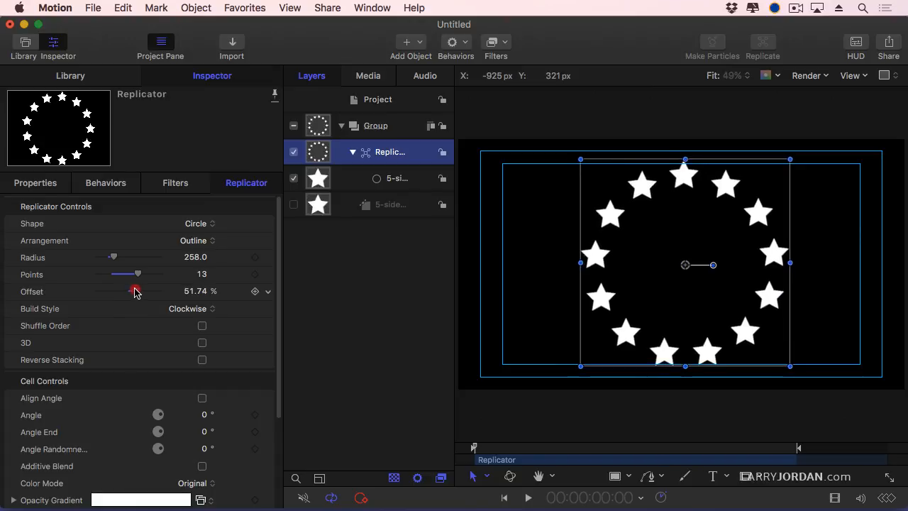
left_click_drag(136, 291, 130, 291)
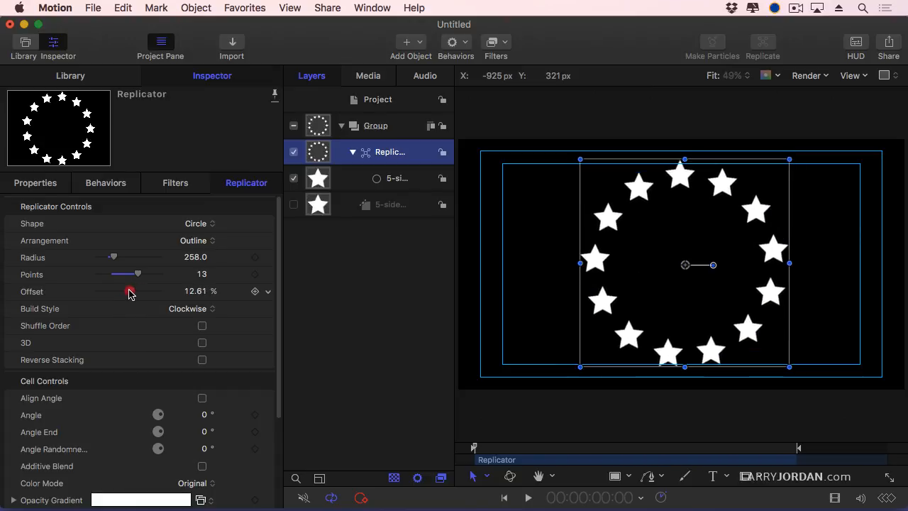
left_click_drag(131, 293, 122, 292)
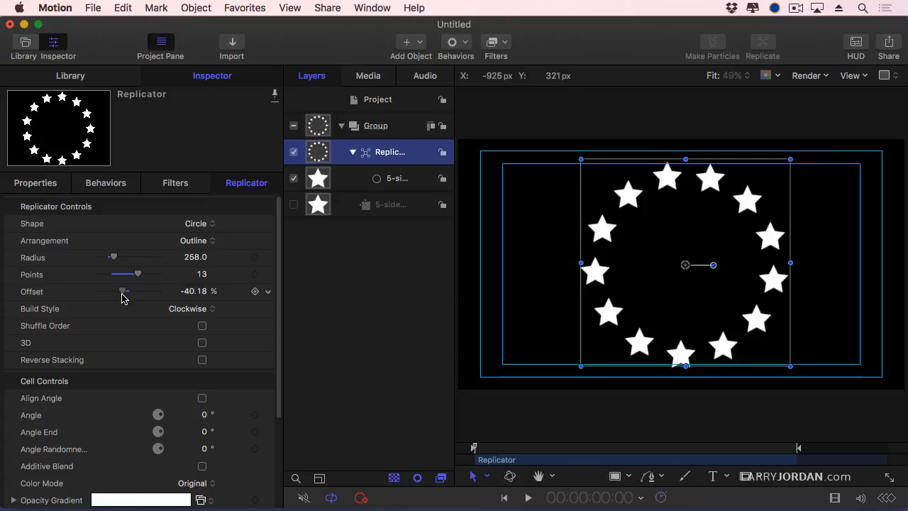
left_click_drag(122, 290, 128, 291)
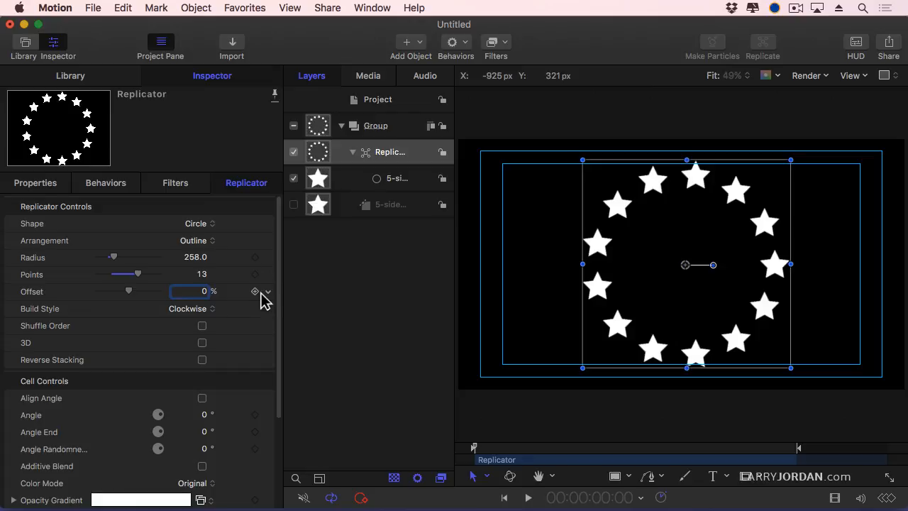
mouse_move(266, 292)
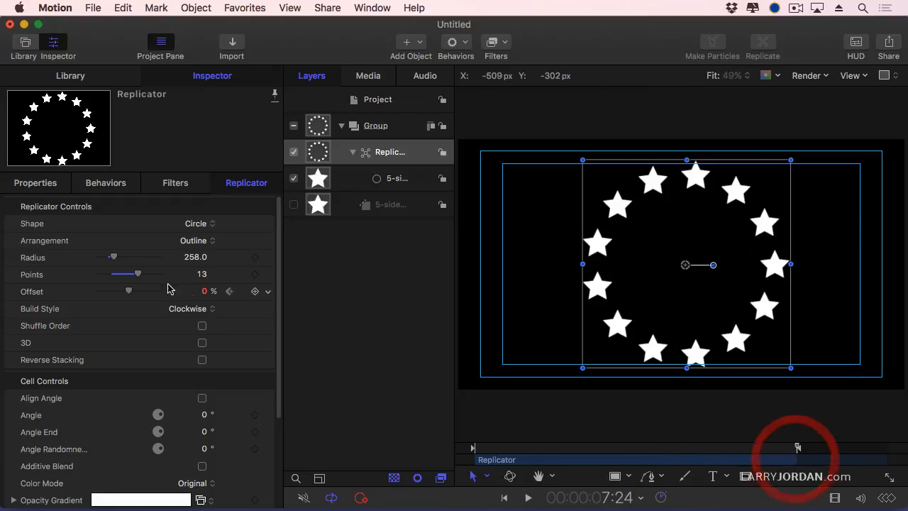
left_click_drag(128, 290, 130, 291)
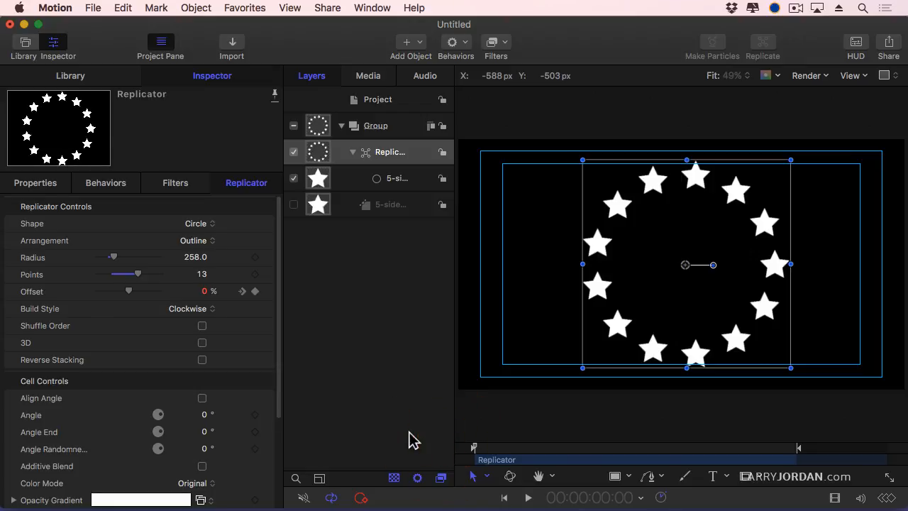
left_click(527, 496)
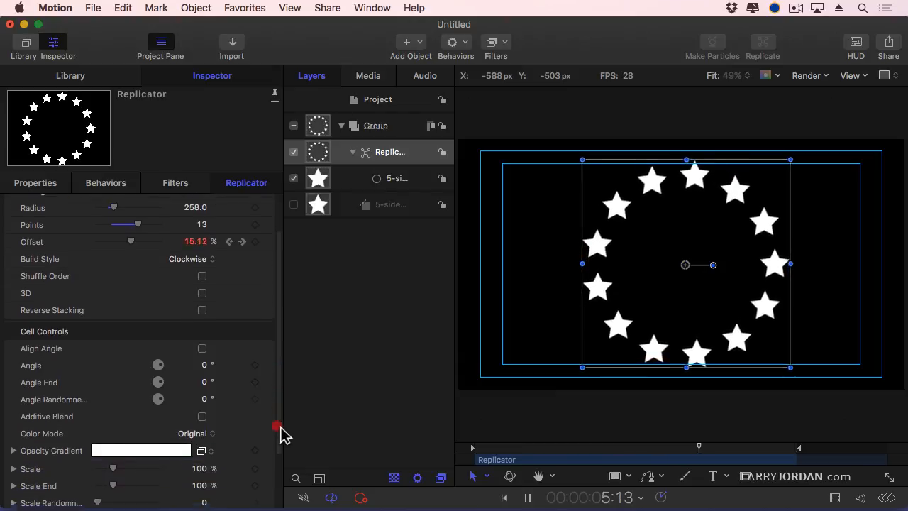
Set Cell Controls Color Mode to Pick From Color Range using the rainbow gradient preset
left_click(196, 433)
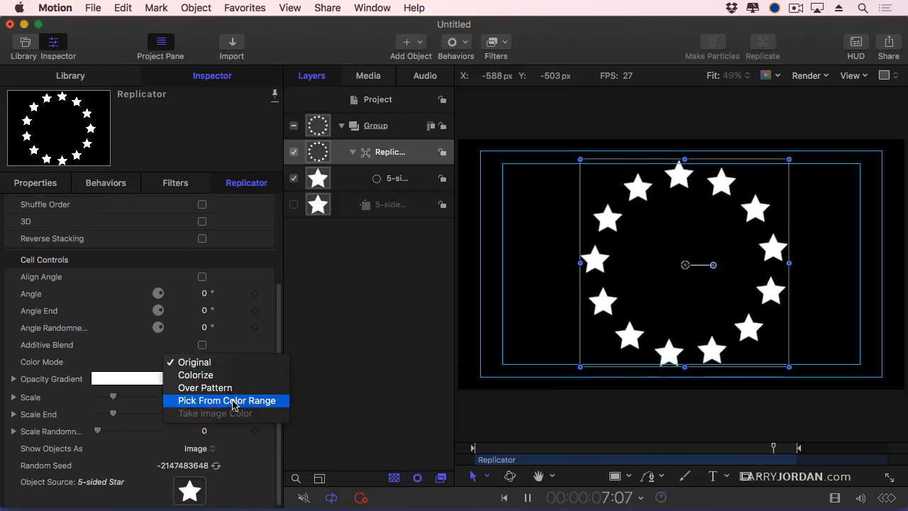
left_click(227, 400)
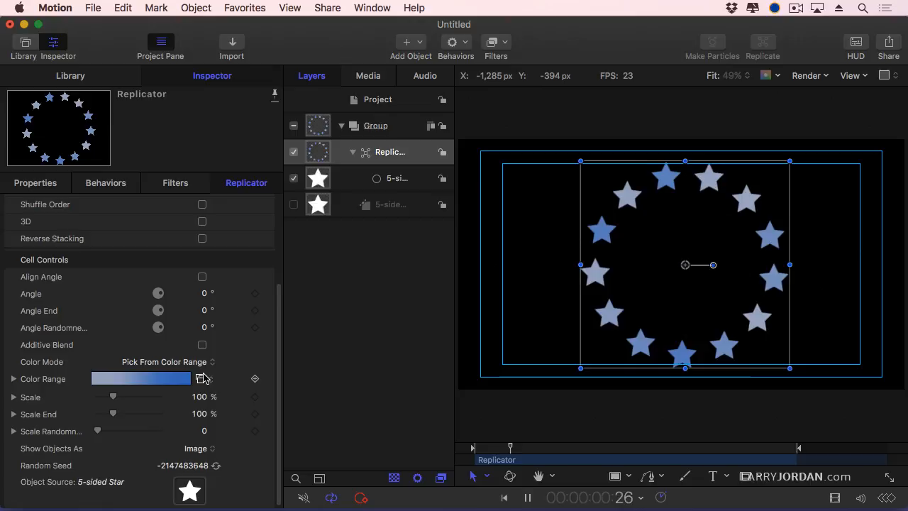
left_click(204, 377)
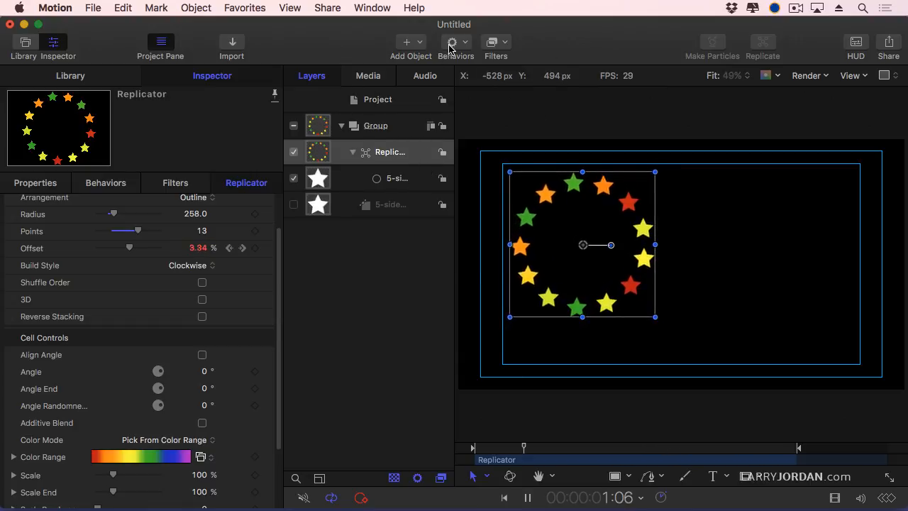
Apply a Basic Motion > Motion Path behavior to the star ring and reselect the Replicator layer
left_click(451, 41)
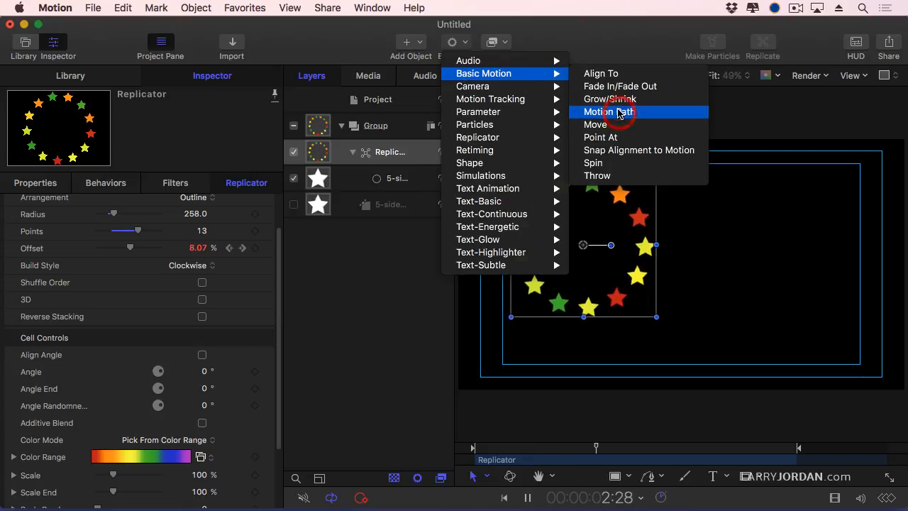
left_click(604, 110)
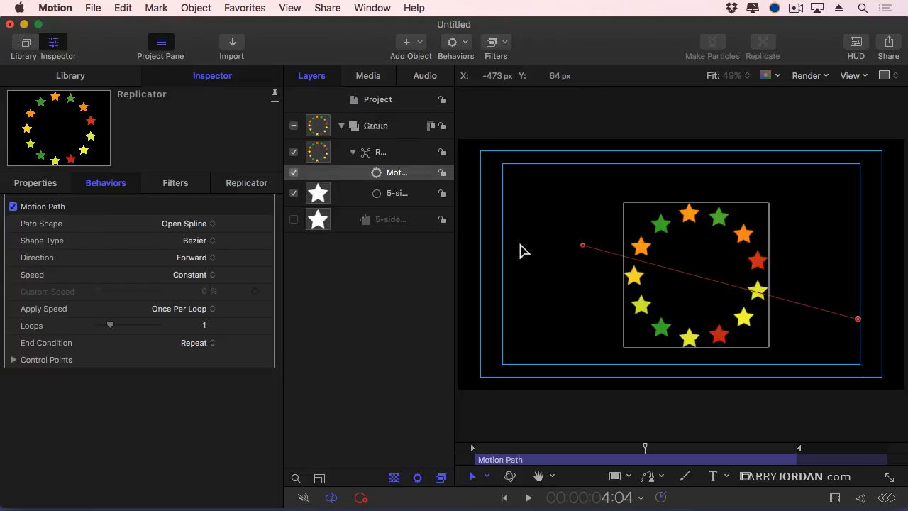
left_click(380, 152)
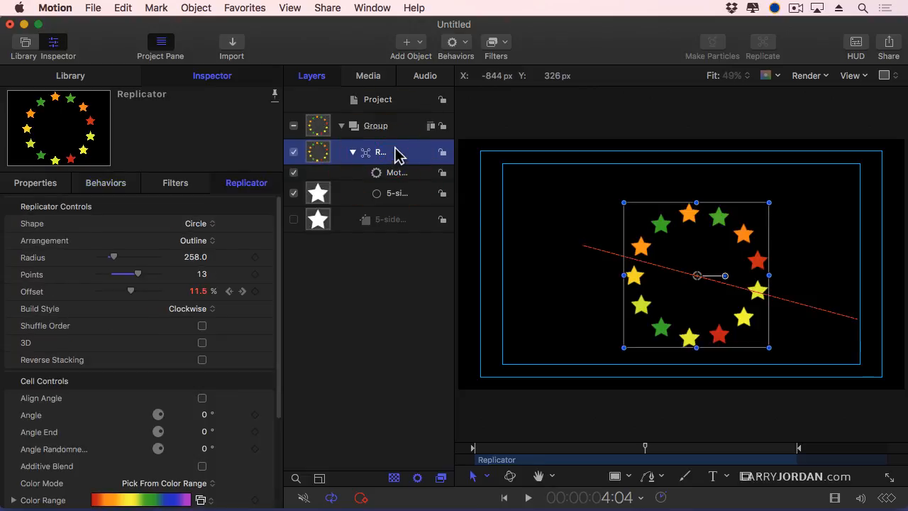
In Library > Replicators rename the untitled folder 'Larry's Repl…' and select the star layers to save
left_click(23, 43)
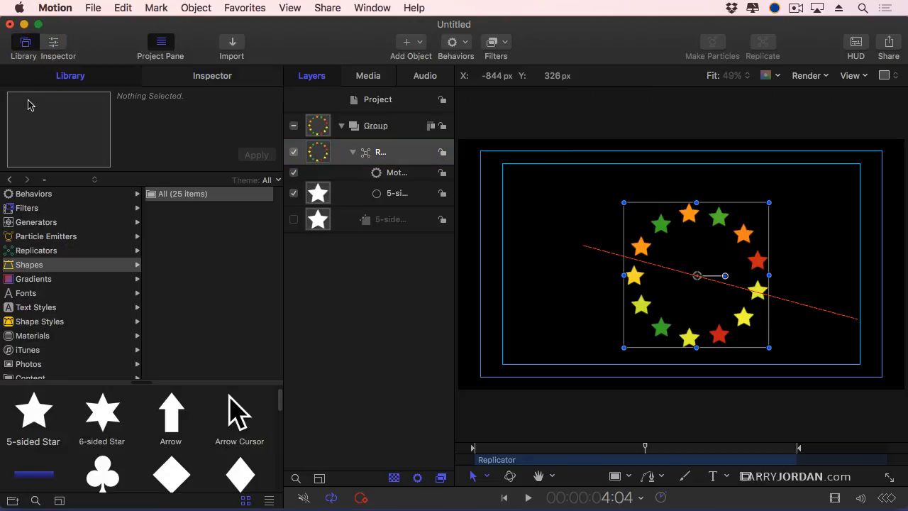
left_click(37, 249)
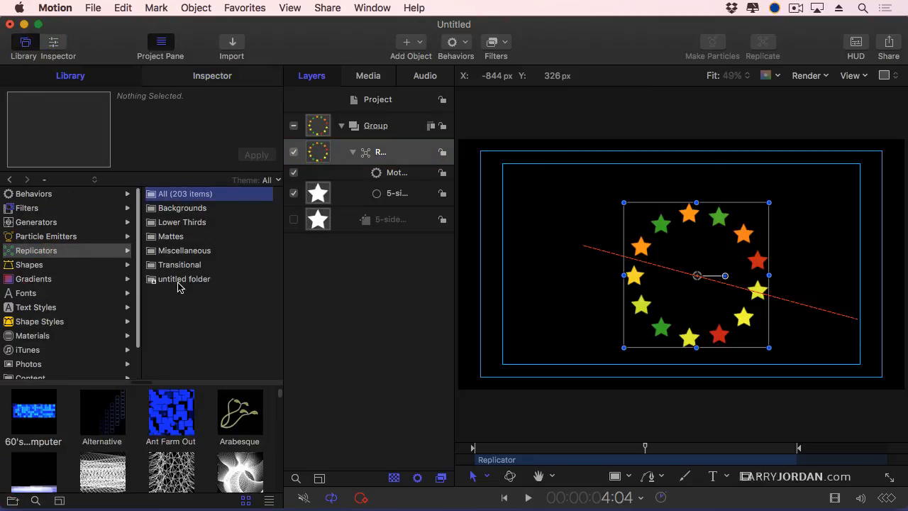
double_click(183, 278)
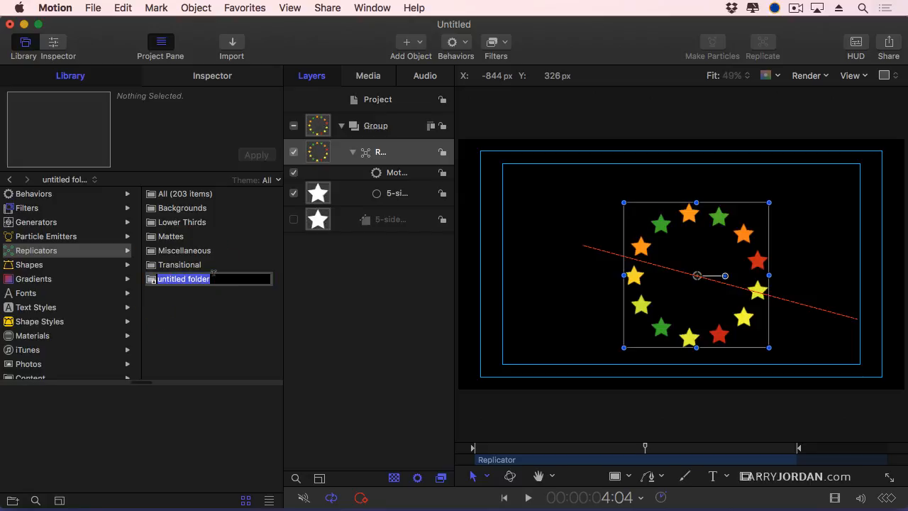
type("Larry's Replicators")
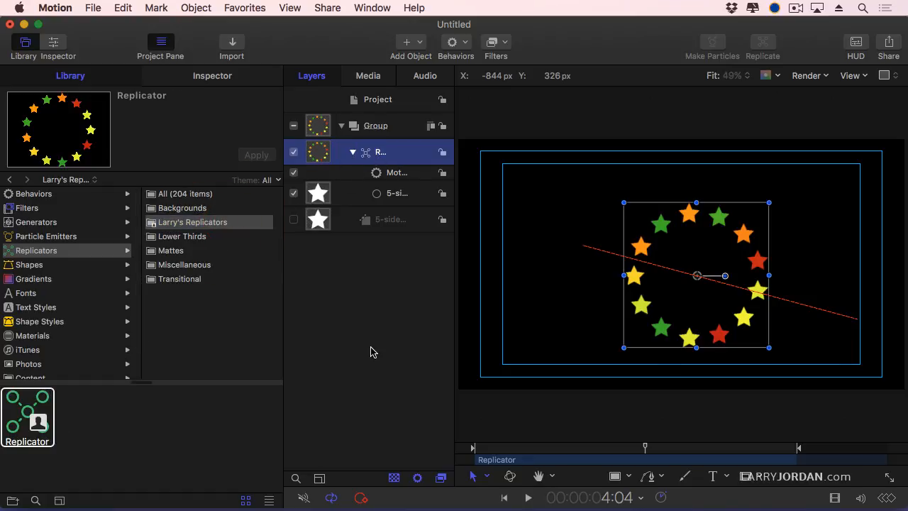
left_click(397, 173)
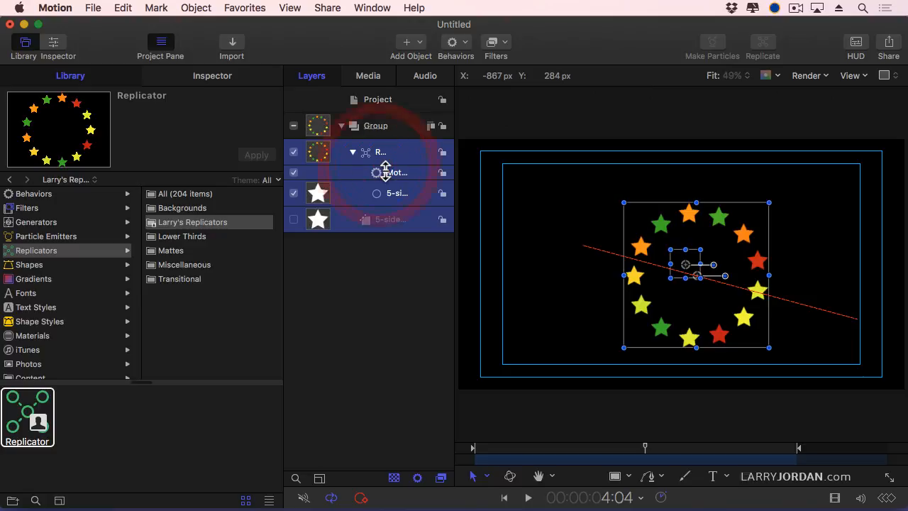
Delete the original star layers and drop the saved replicator from the Library onto the canvas
left_click(340, 125)
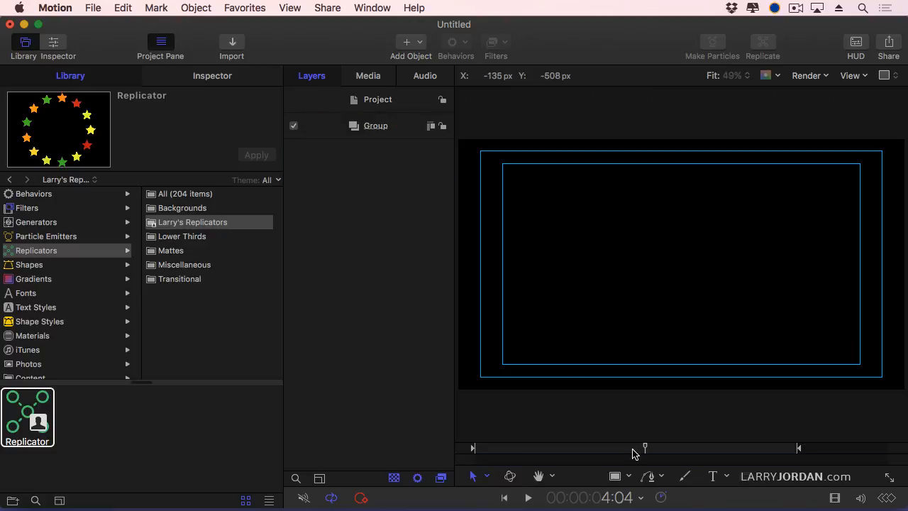
left_click(527, 497)
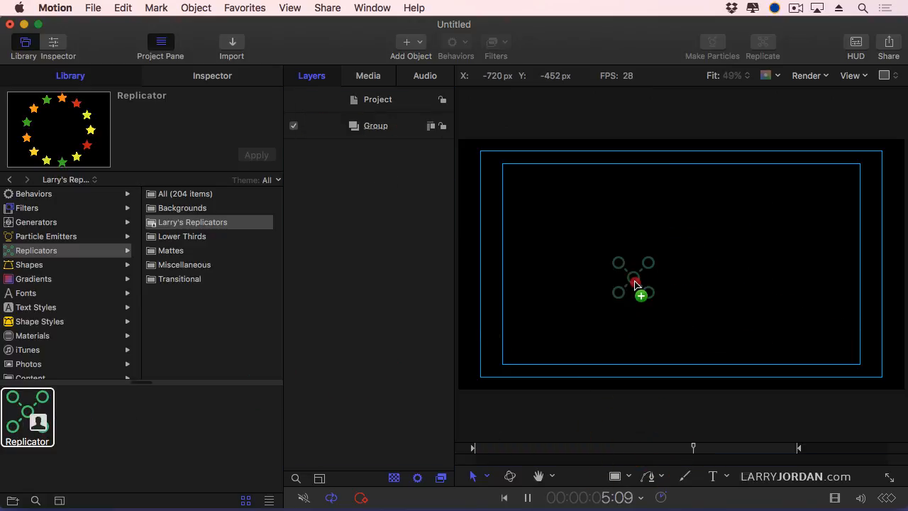